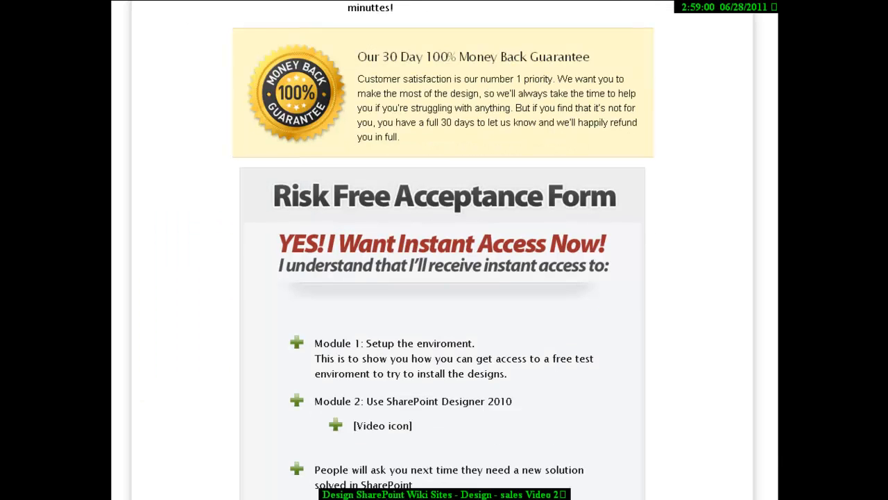
Browse the member area Welcome page listing the three course modules.
{"action": "scroll", "scroll_direction": "down", "scroll_amount": 3}
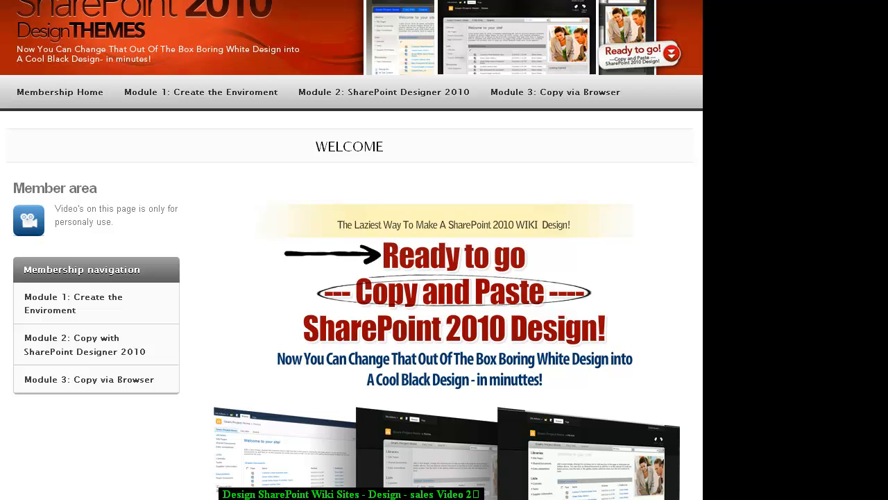
{"action": "scroll", "scroll_direction": "down", "scroll_amount": 3}
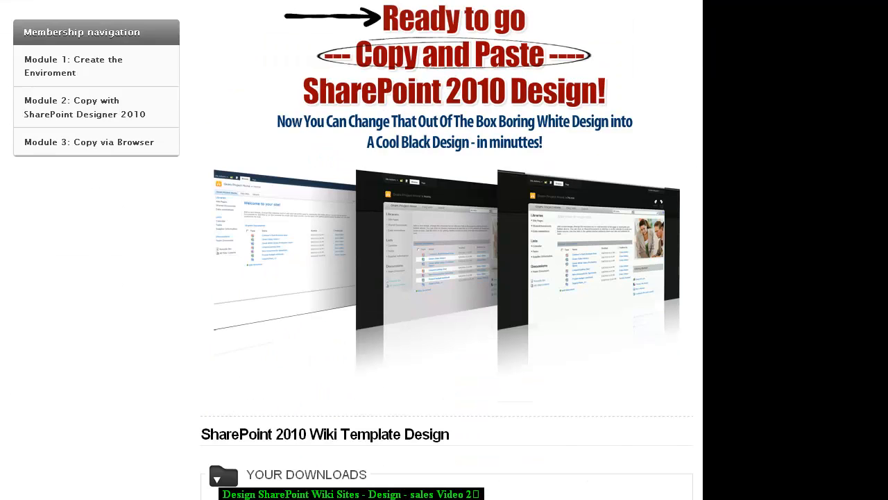
{"action": "scroll", "scroll_direction": "down", "scroll_amount": 3}
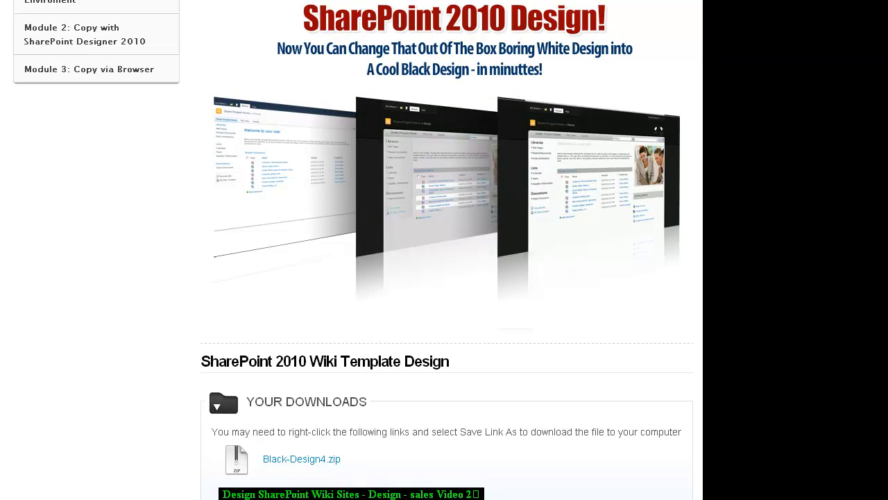
{"action": "scroll", "scroll_direction": "up", "scroll_amount": 3}
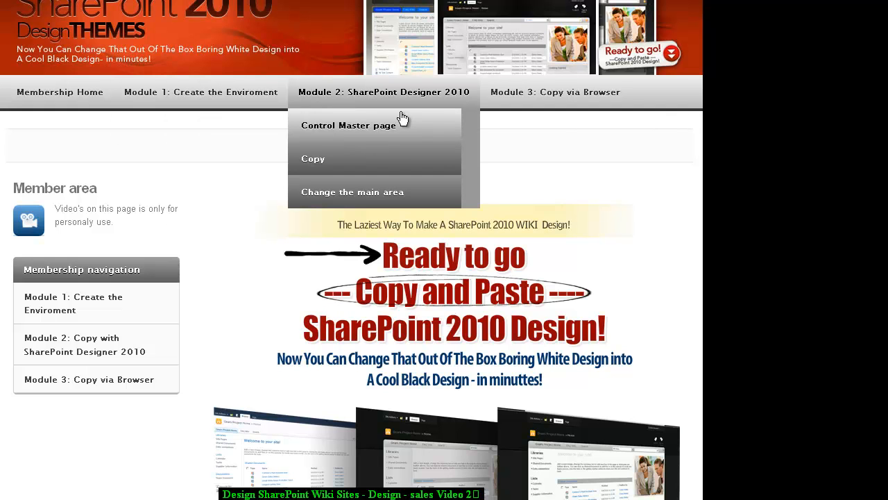
{"action": "mouse_move", "coordinate": [450, 97]}
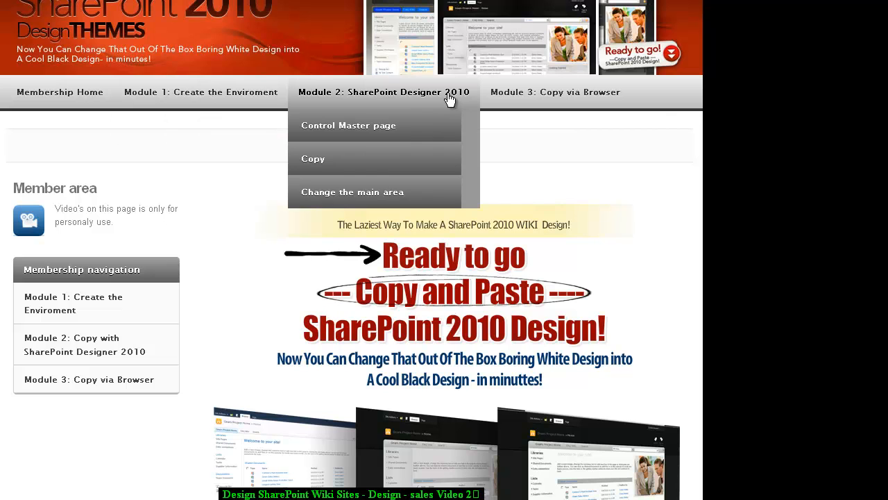
{"action": "mouse_move", "coordinate": [427, 164]}
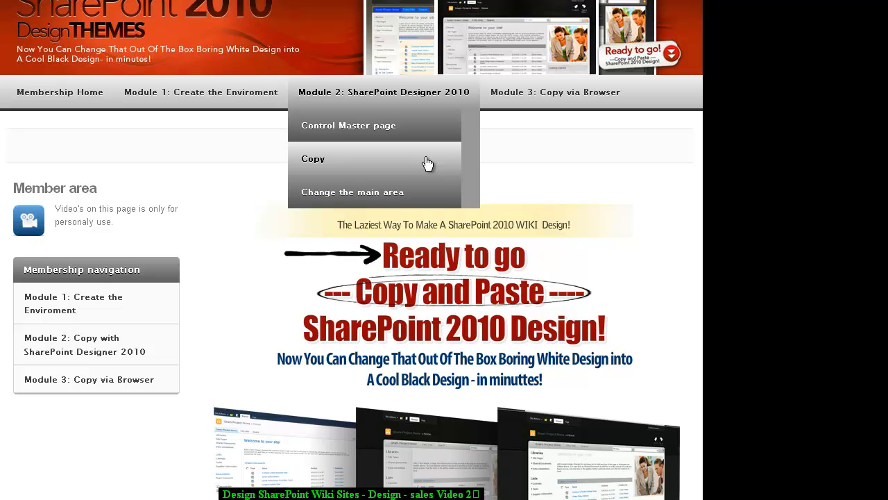
{"action": "mouse_move", "coordinate": [430, 195]}
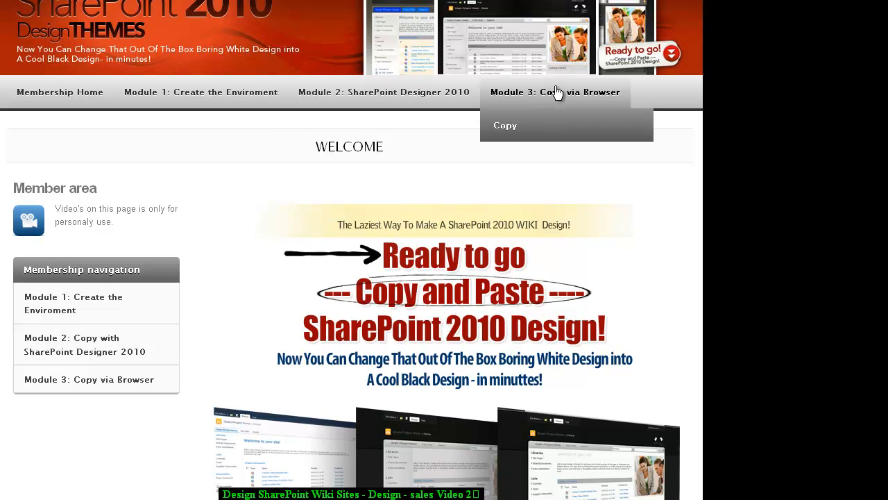
{"action": "mouse_move", "coordinate": [566, 94]}
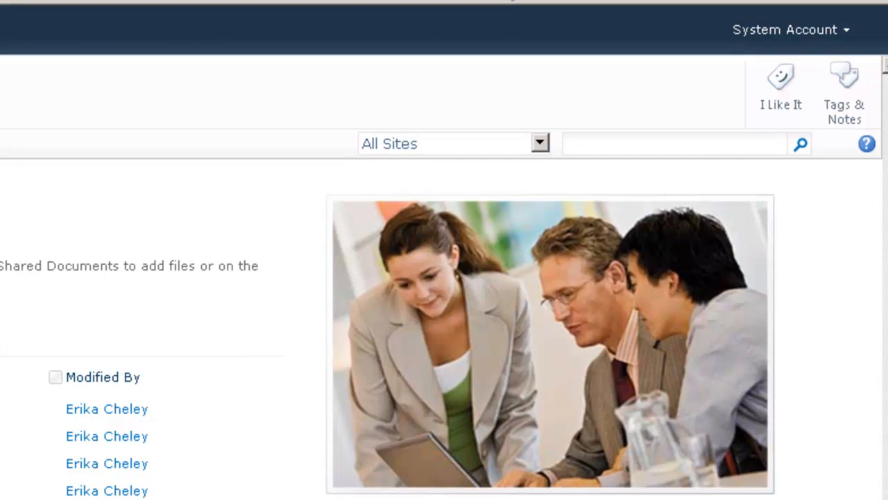
{"action": "mouse_move", "coordinate": [705, 58]}
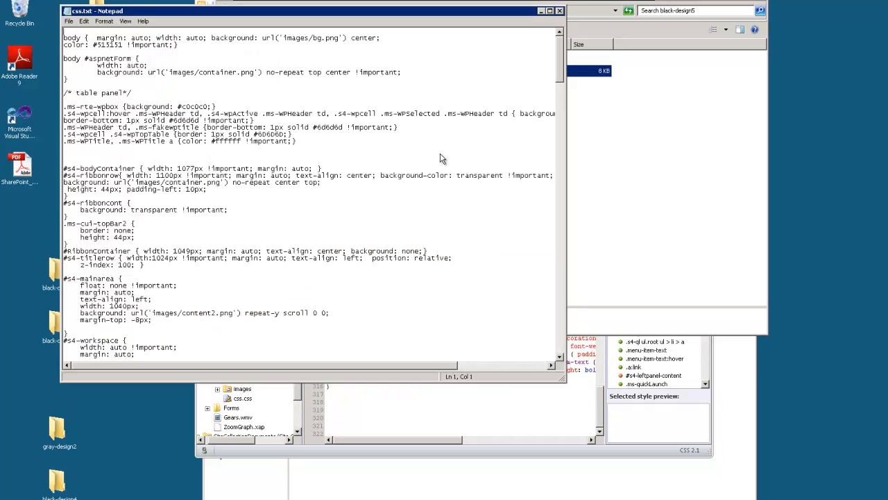
Select all CSS in css.txt, then return to the sales page's Add To Cart offer.
{"action": "key", "text": "ctrl+a"}
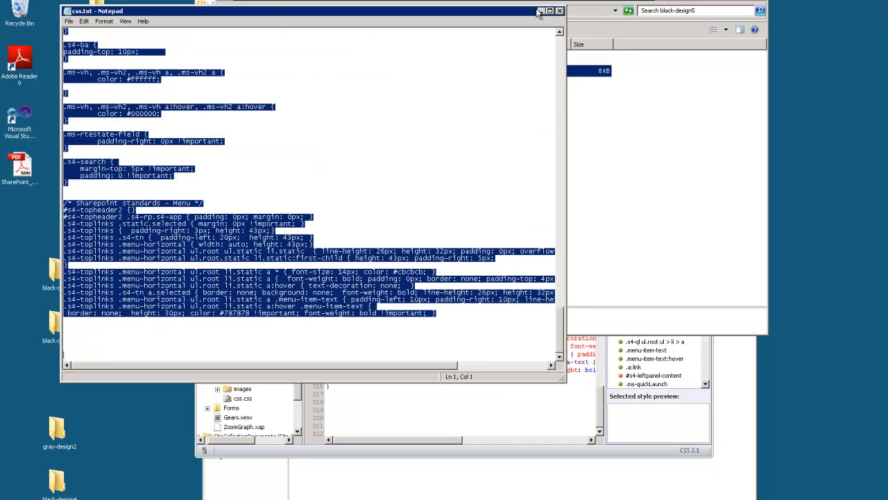
{"action": "left_click", "coordinate": [560, 12]}
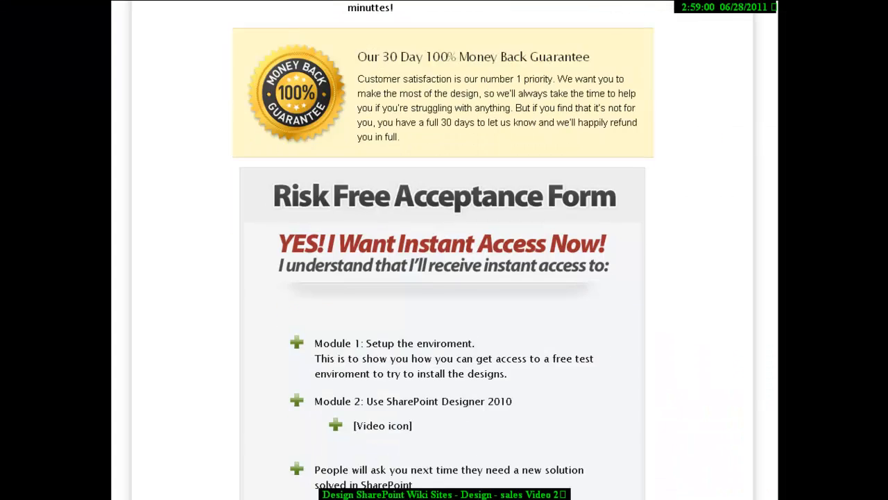
{"action": "scroll", "scroll_direction": "down", "scroll_amount": 3}
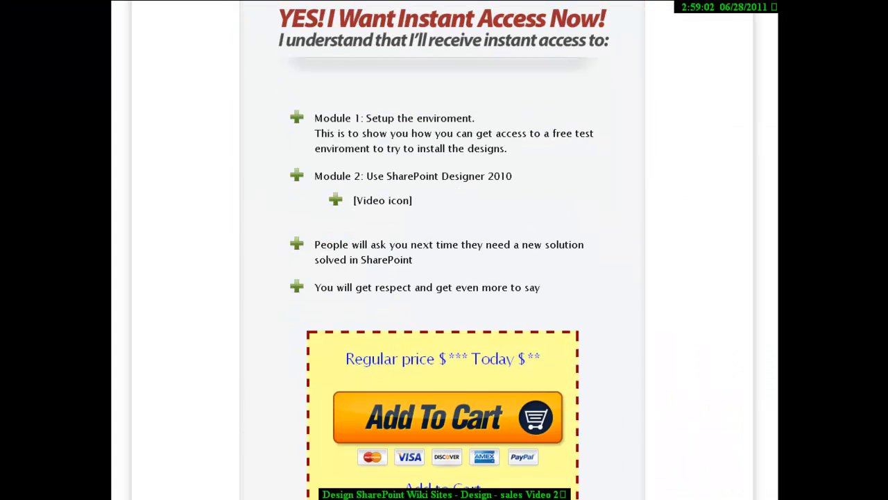